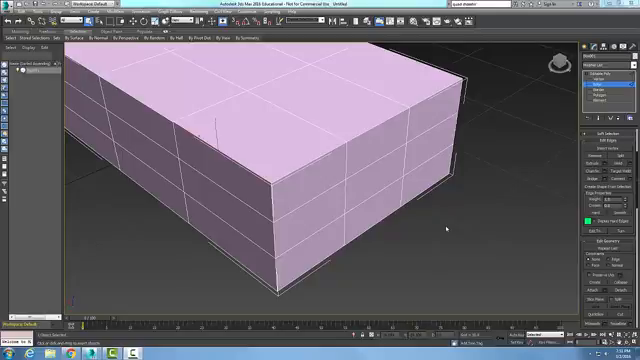
pyautogui.moveTo(446, 229)
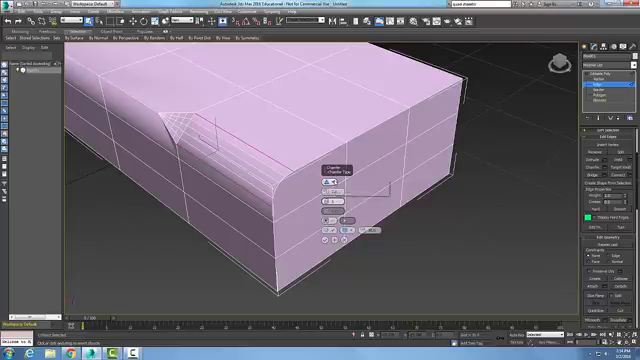
# Lower the chamfer's Edge Tension to flatten the cut, then open the Standard/Quad chamfer type list
pyautogui.click(331, 172)
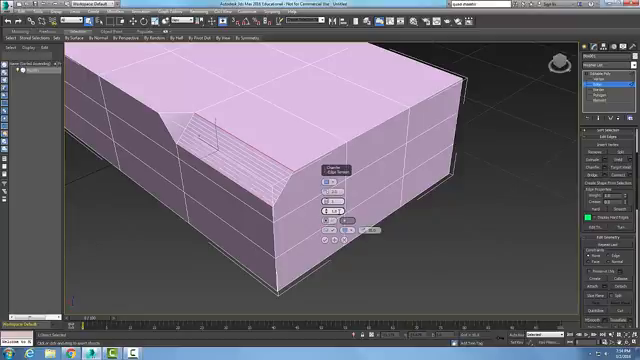
pyautogui.click(330, 170)
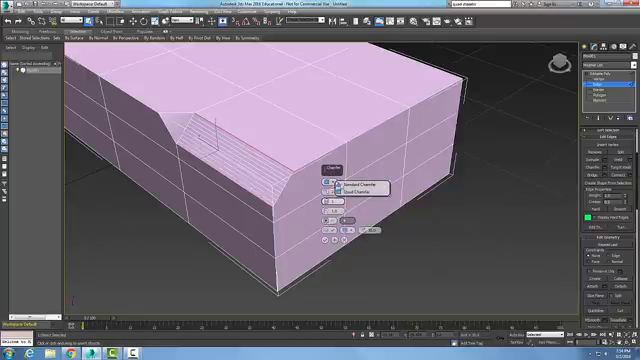